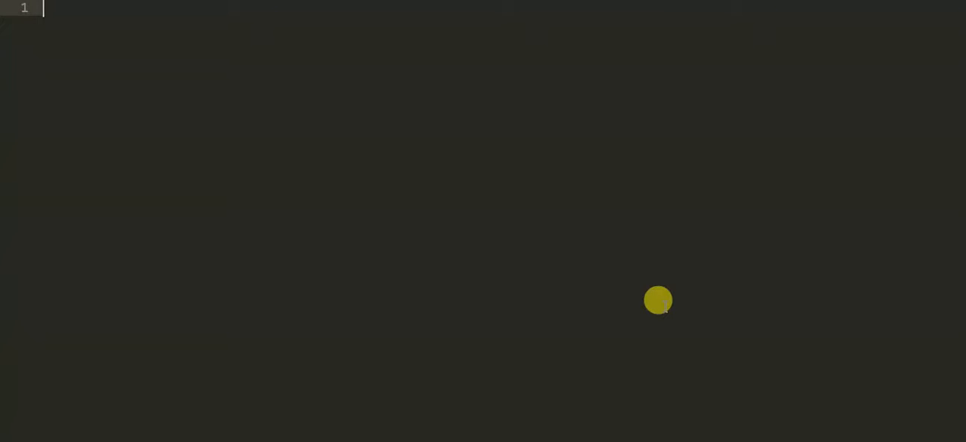
Type the generic loop template 'for <variable> in <sequence>' on the first line.
type("for")
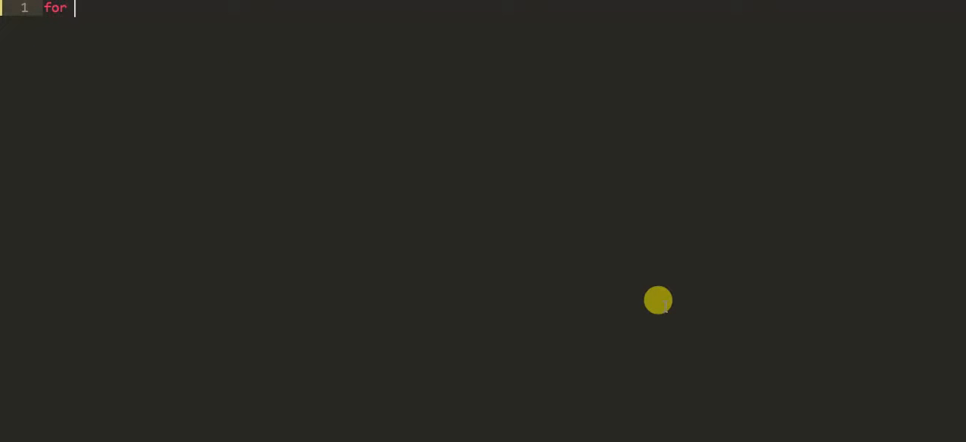
type("v")
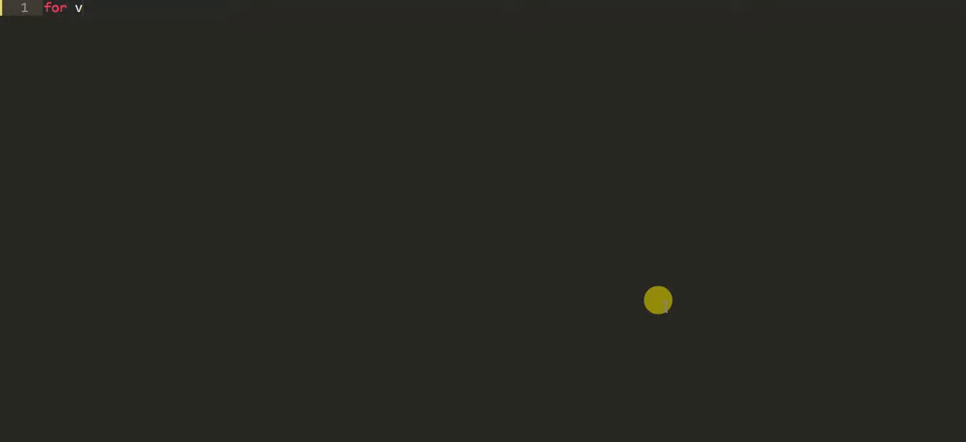
type("<")
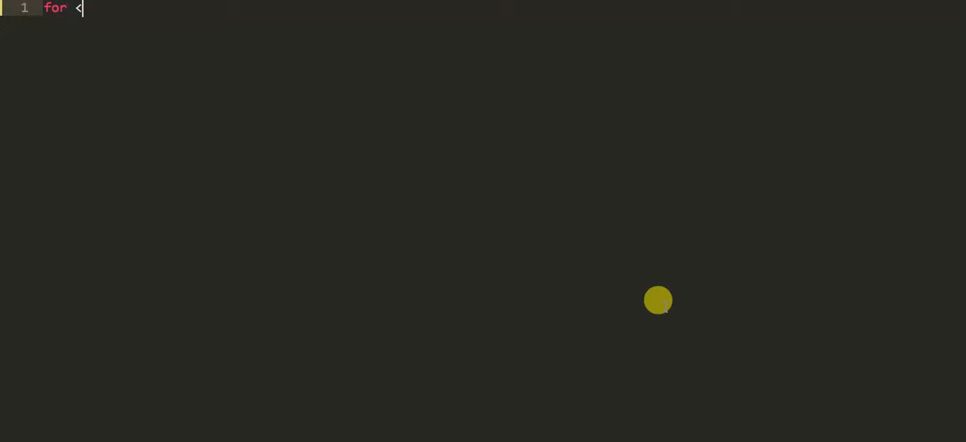
type("variable")
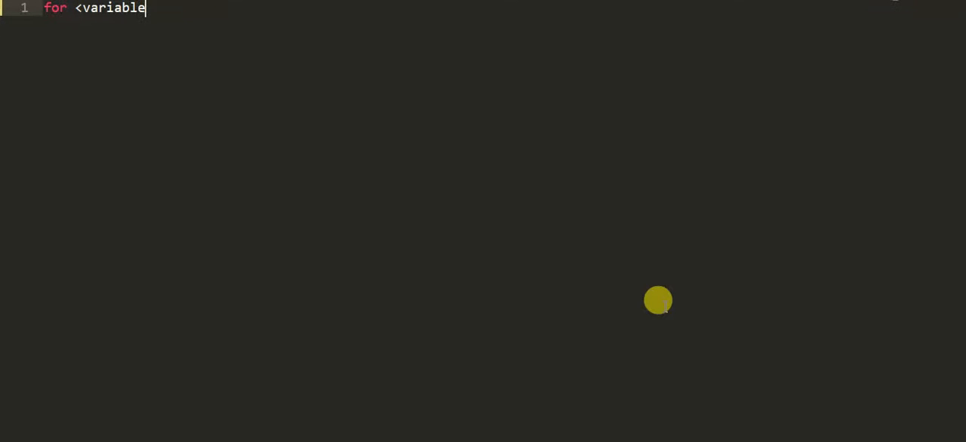
type(">")
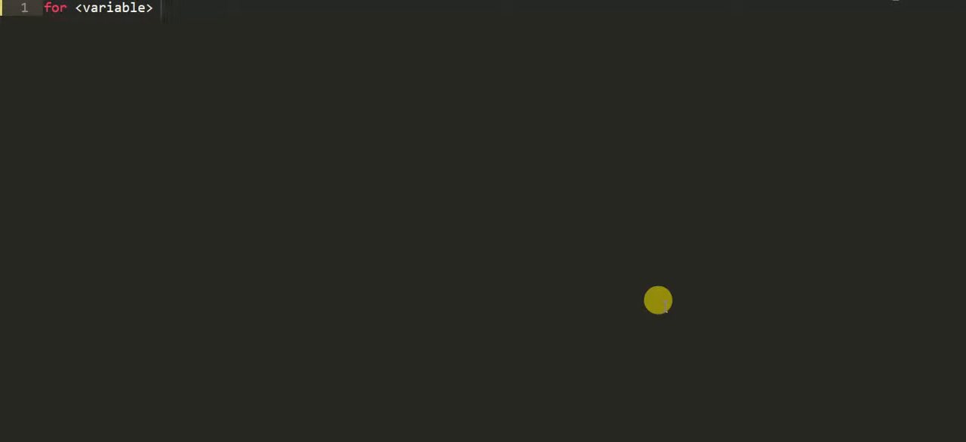
type("in")
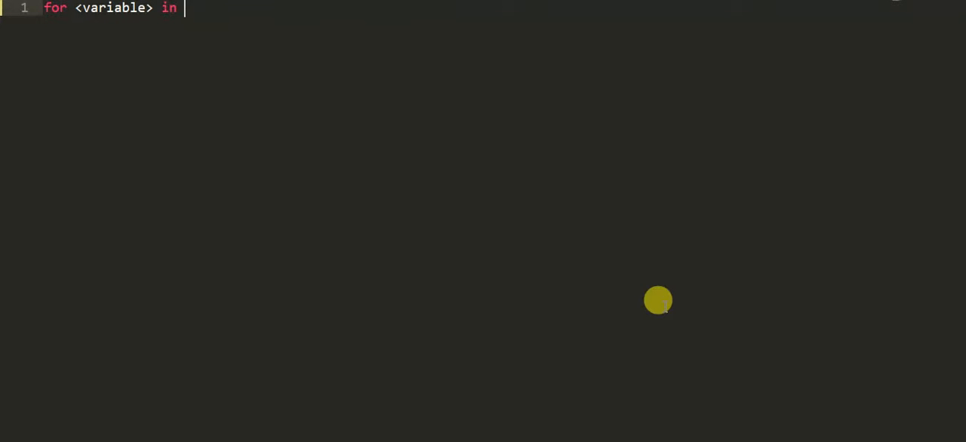
type("<")
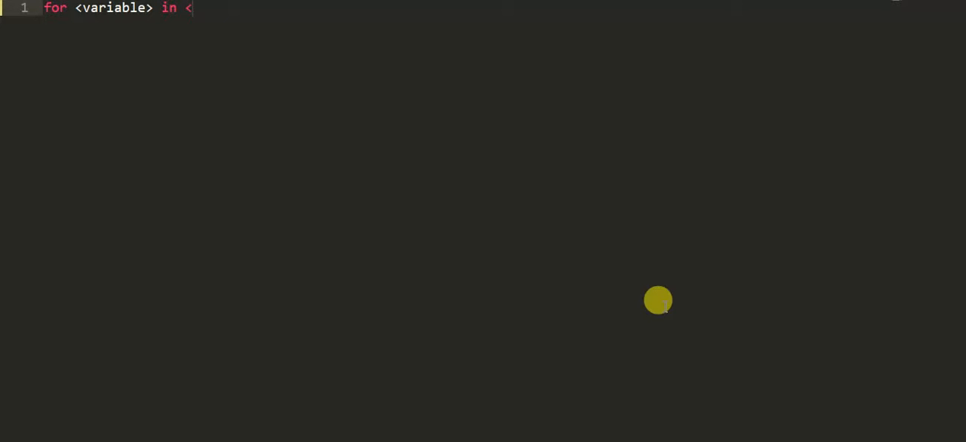
type("se")
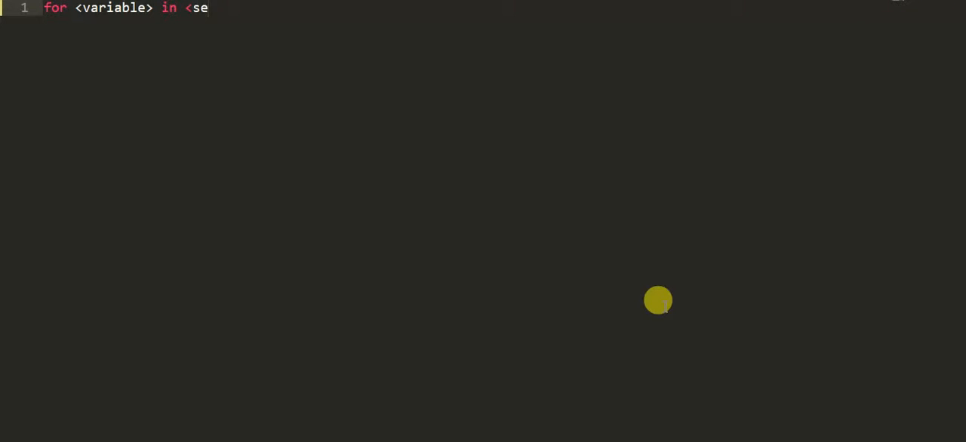
type("quence")
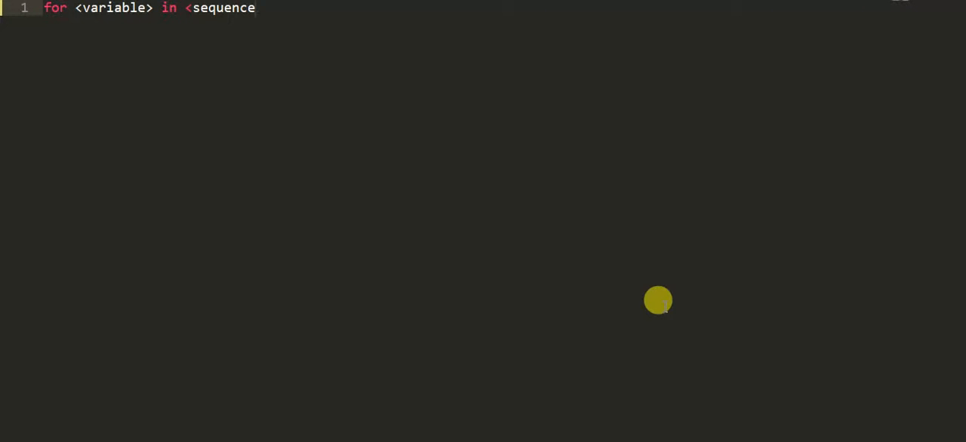
type(">")
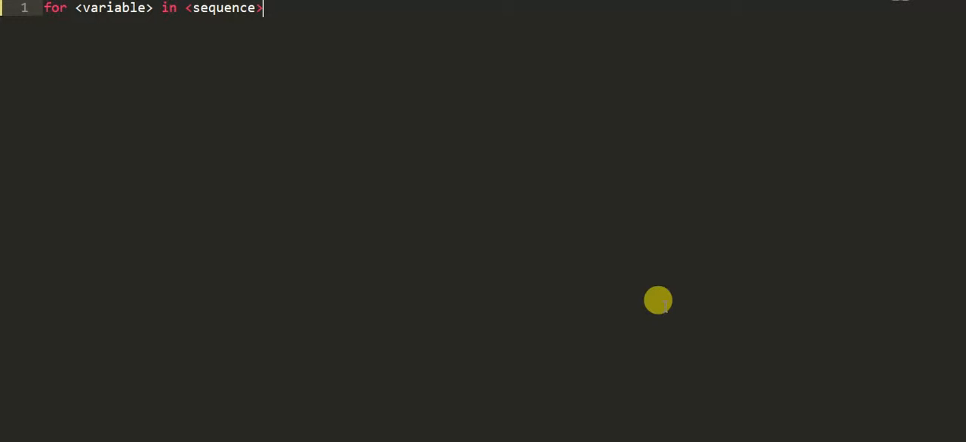
Replace the template line with the assignment 'num = 2'.
key("BackSpace")
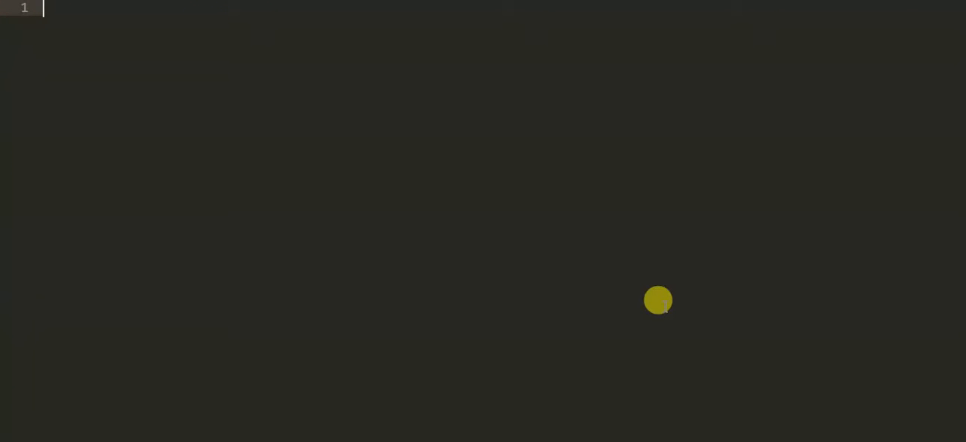
type("fo")
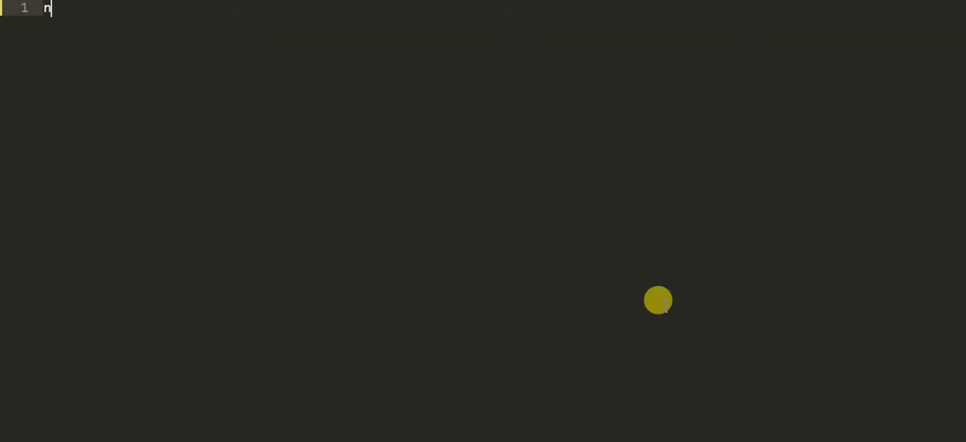
type("um =")
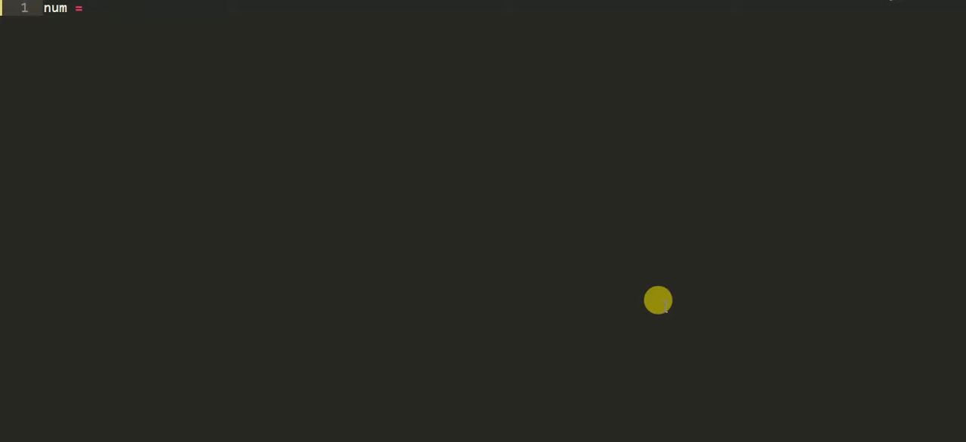
type("2")
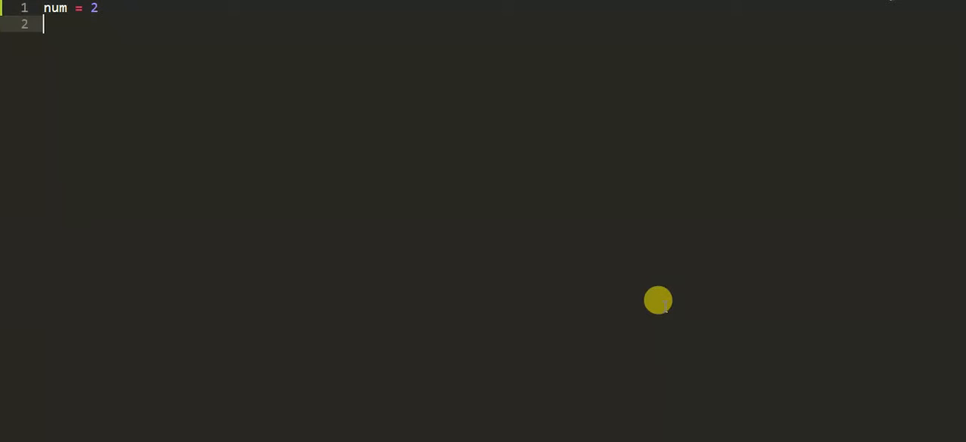
Add the loop header 'for n in range(0,5)' on the next line.
type("for")
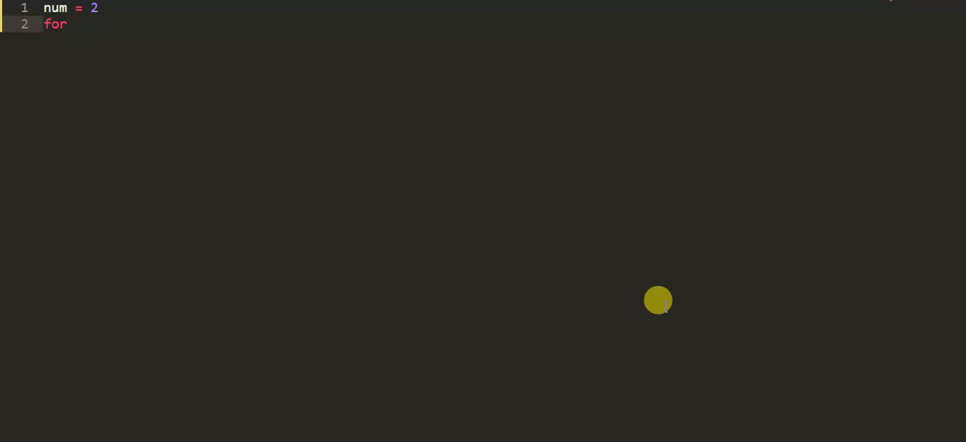
type("n")
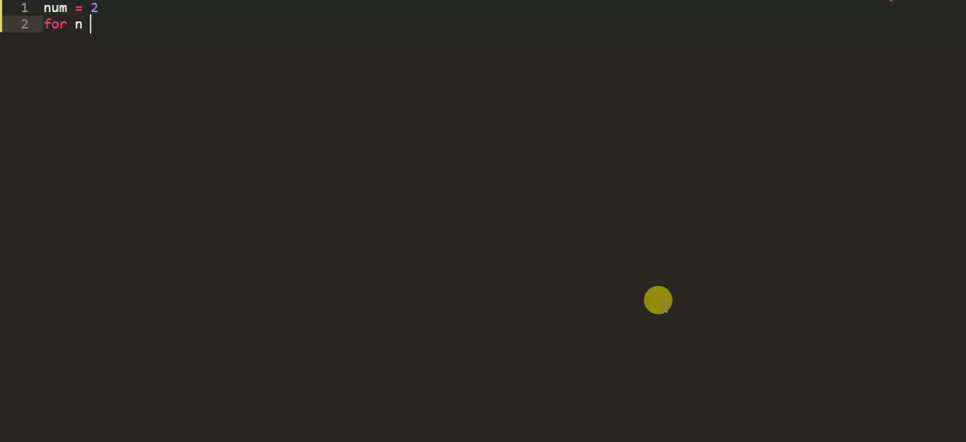
type("in ran")
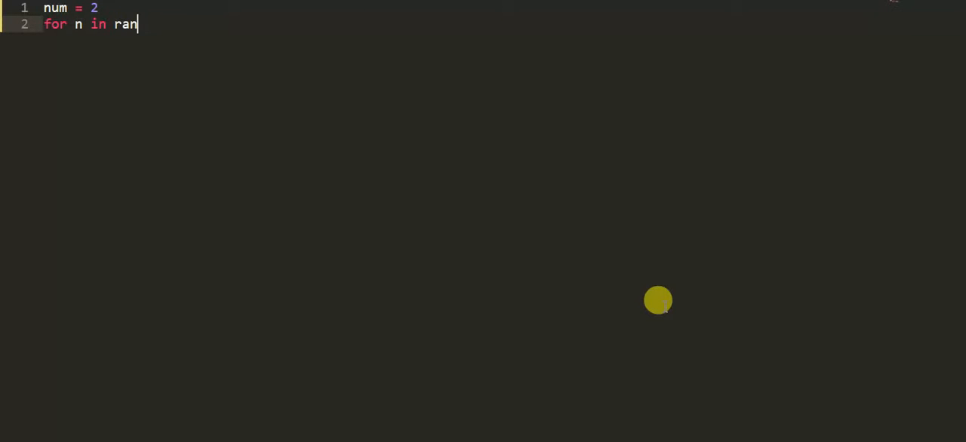
type("ge")
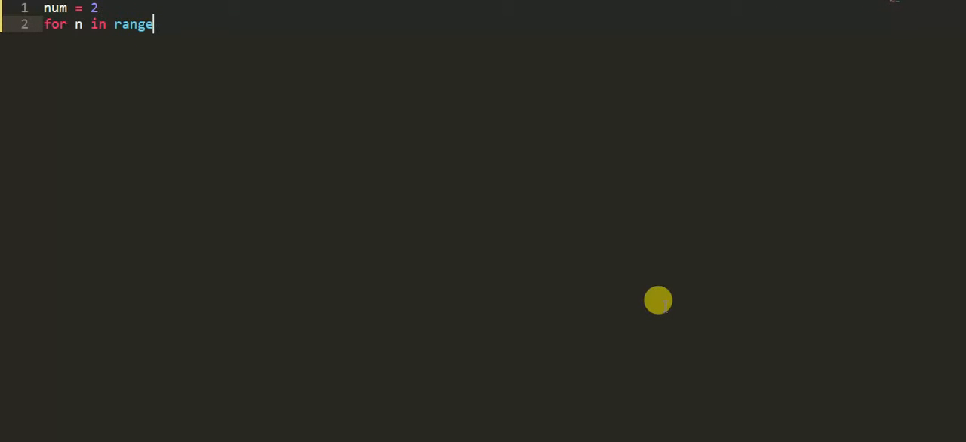
type("()")
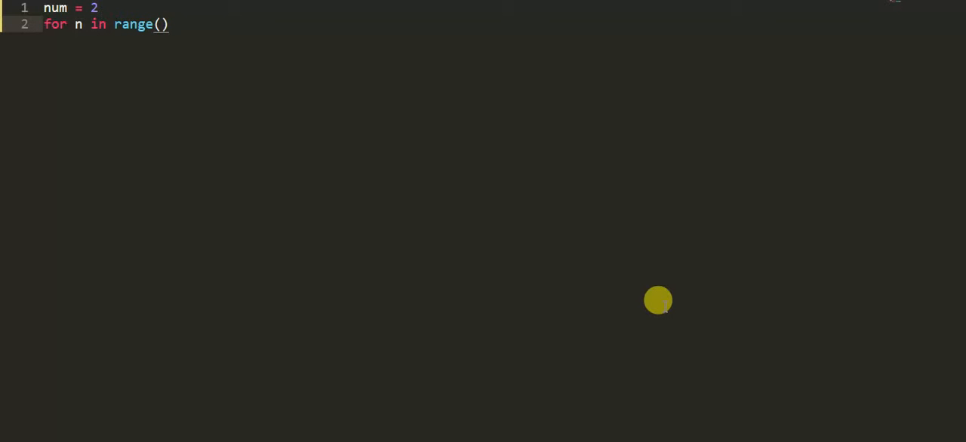
left_click(159, 24)
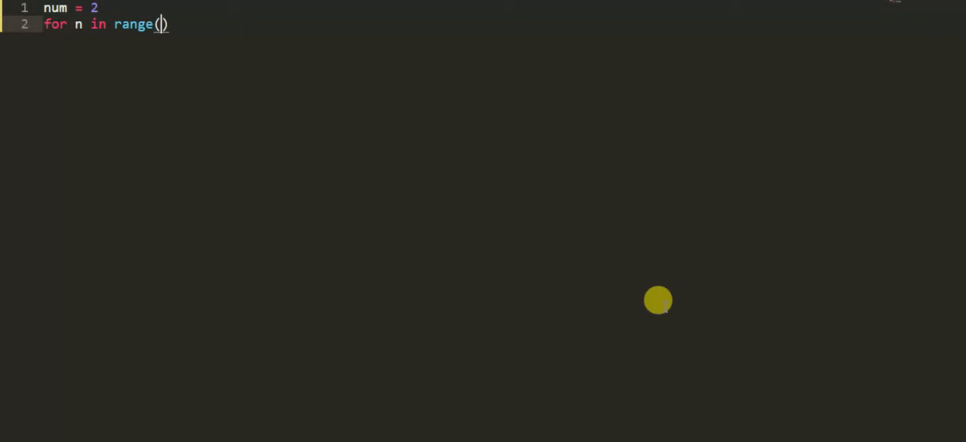
type("0,")
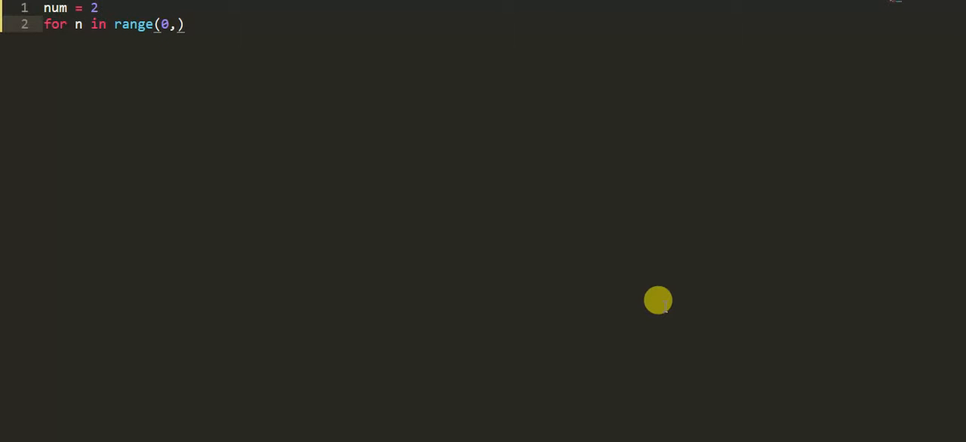
type("5")
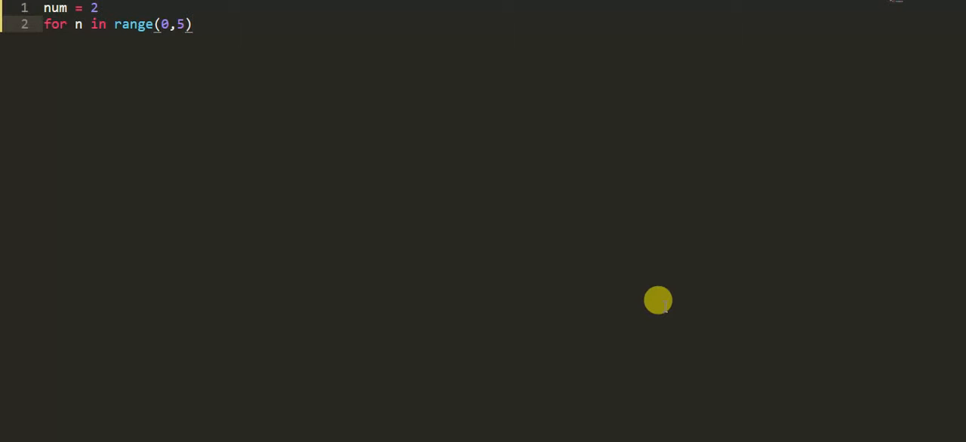
End the header with a colon and write the indented body print(num*n).
type(":")
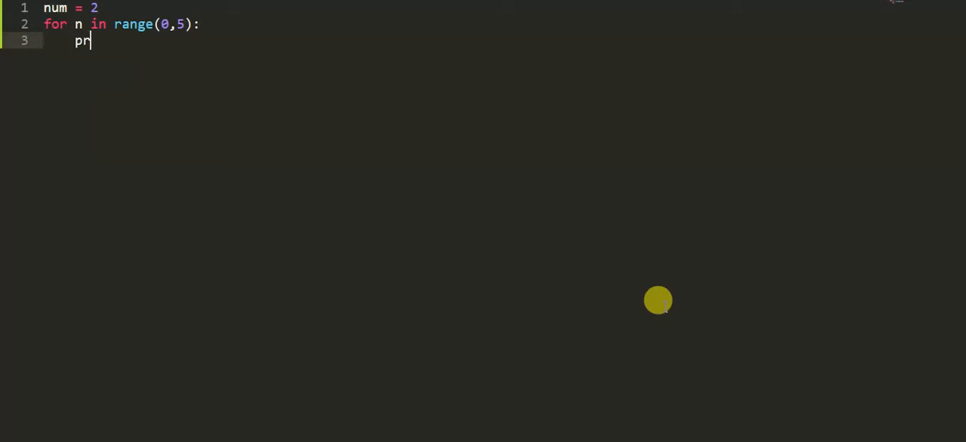
type("int")
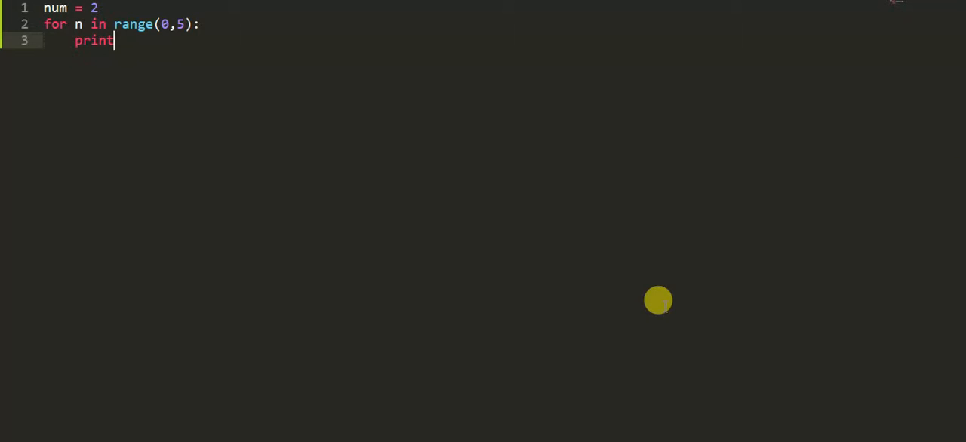
type("(n)")
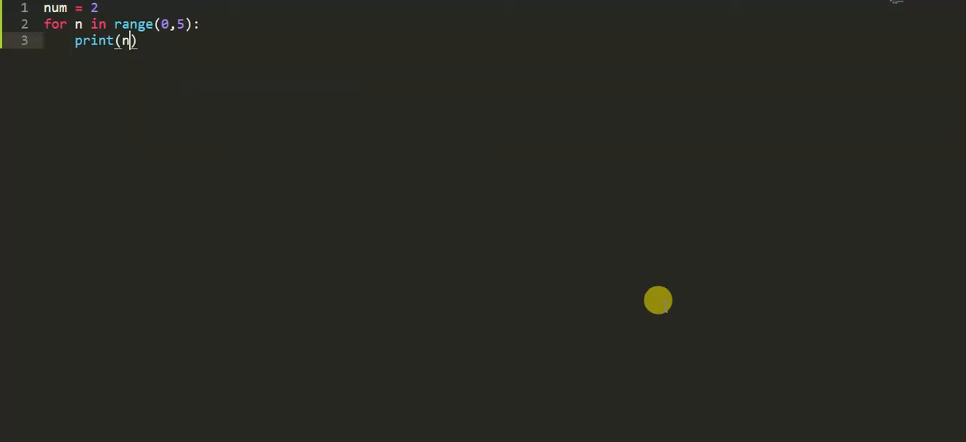
type("um")
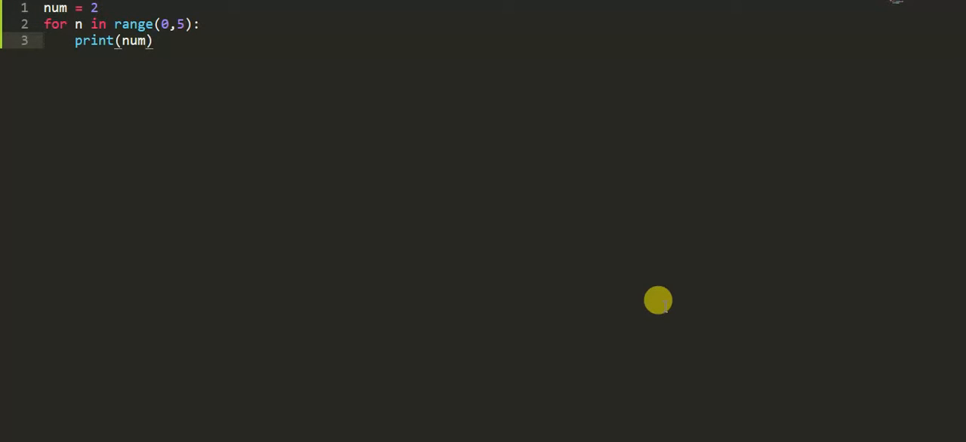
type("*")
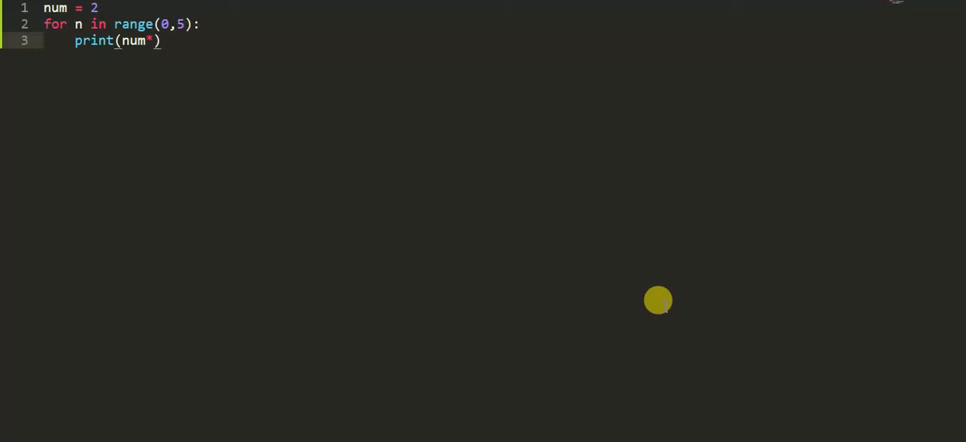
type("2")
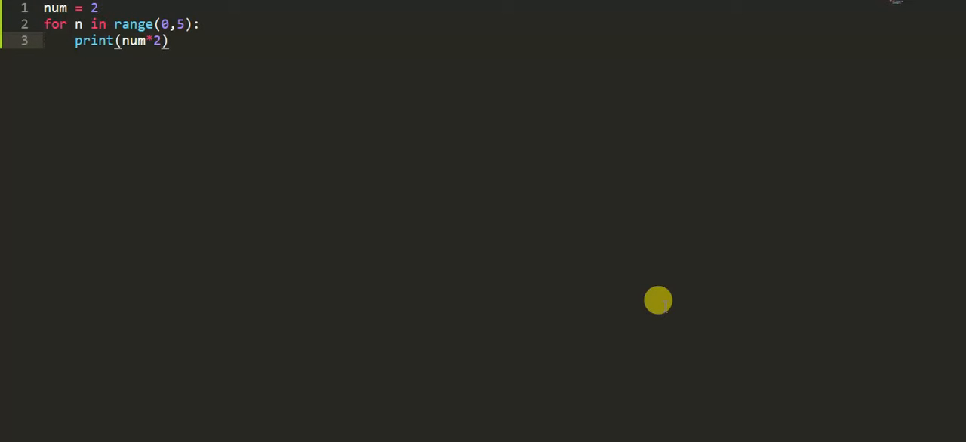
type("n")
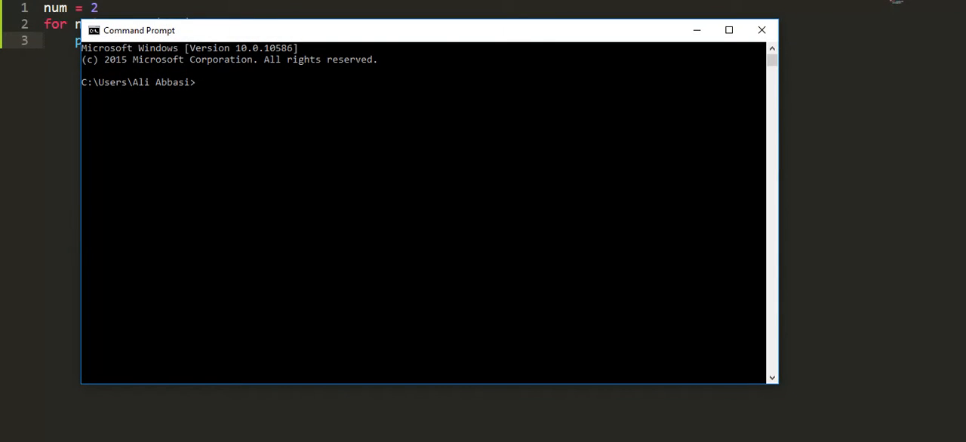
In Command Prompt, move into Desktop\python and run loop.py.
type("cd")
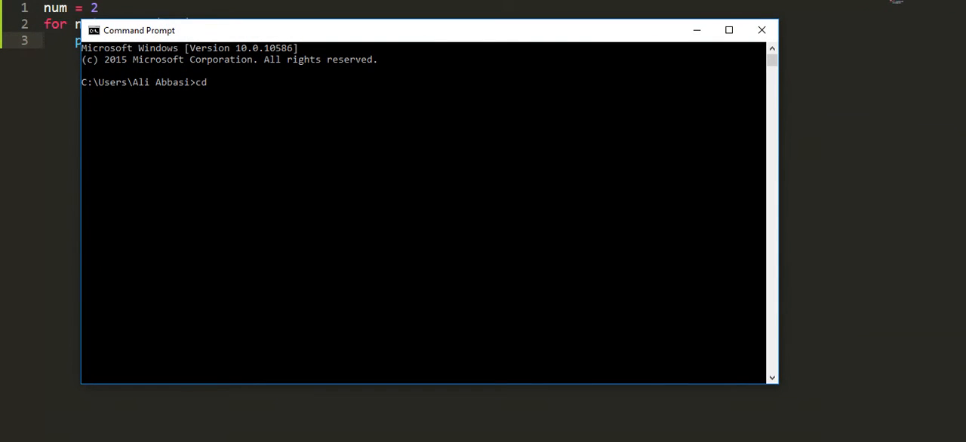
type("desktop")
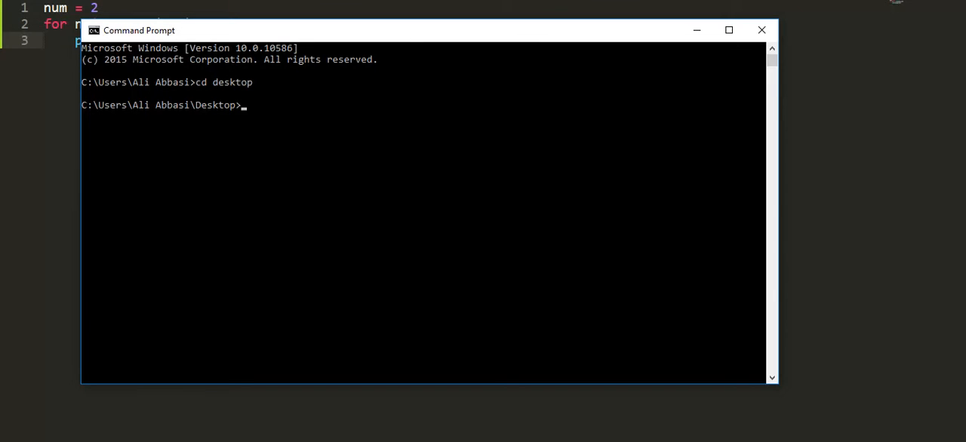
type("cd python")
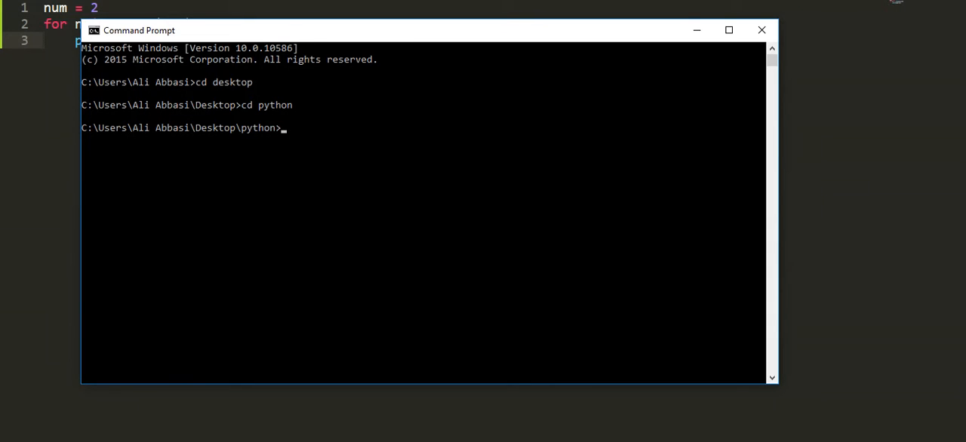
type("lo")
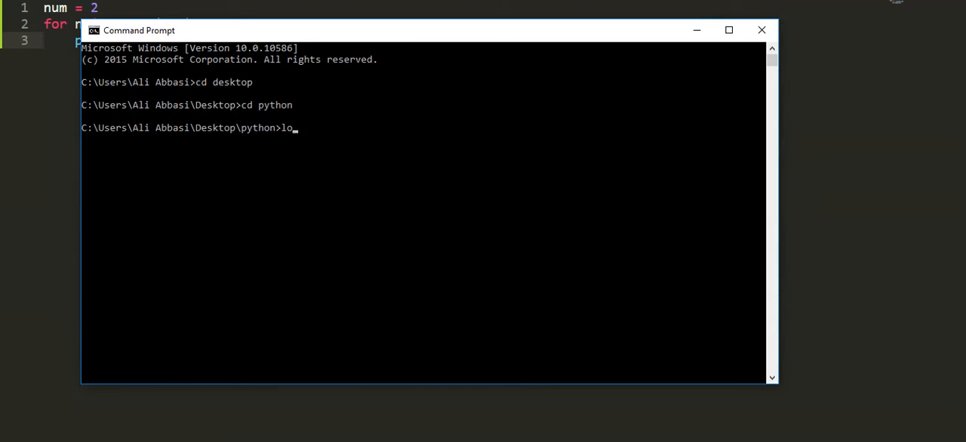
type("op.py")
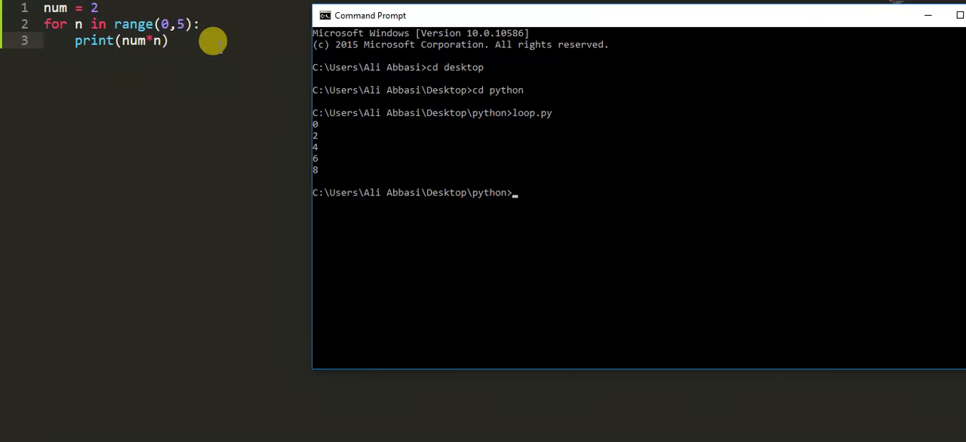
mouse_move(316, 148)
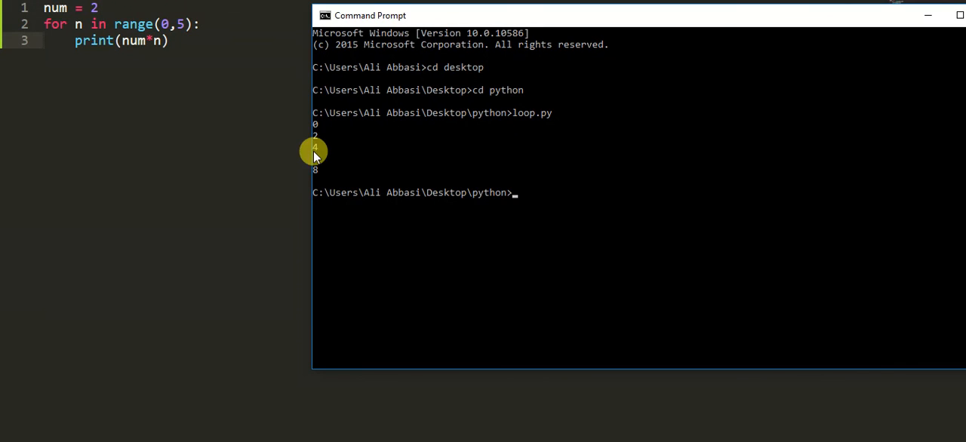
mouse_move(223, 103)
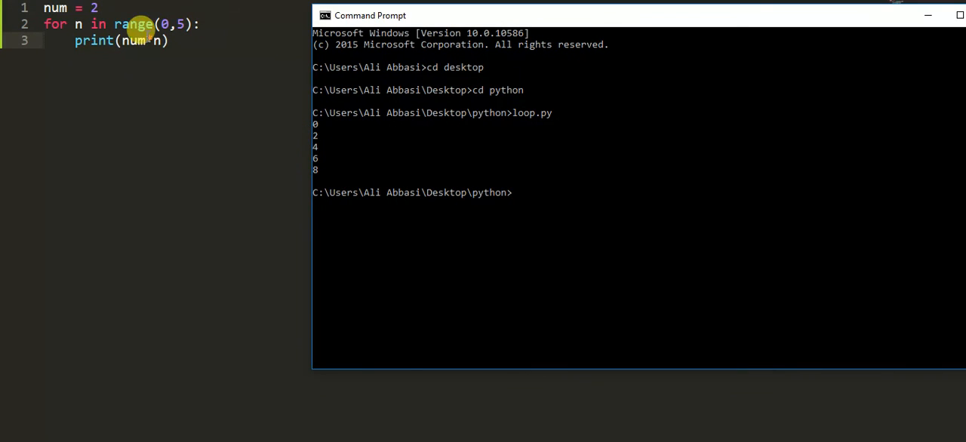
mouse_move(158, 40)
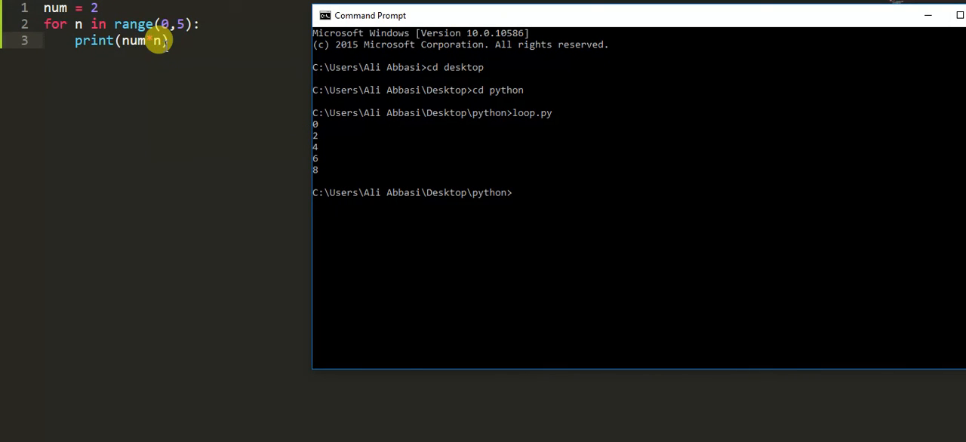